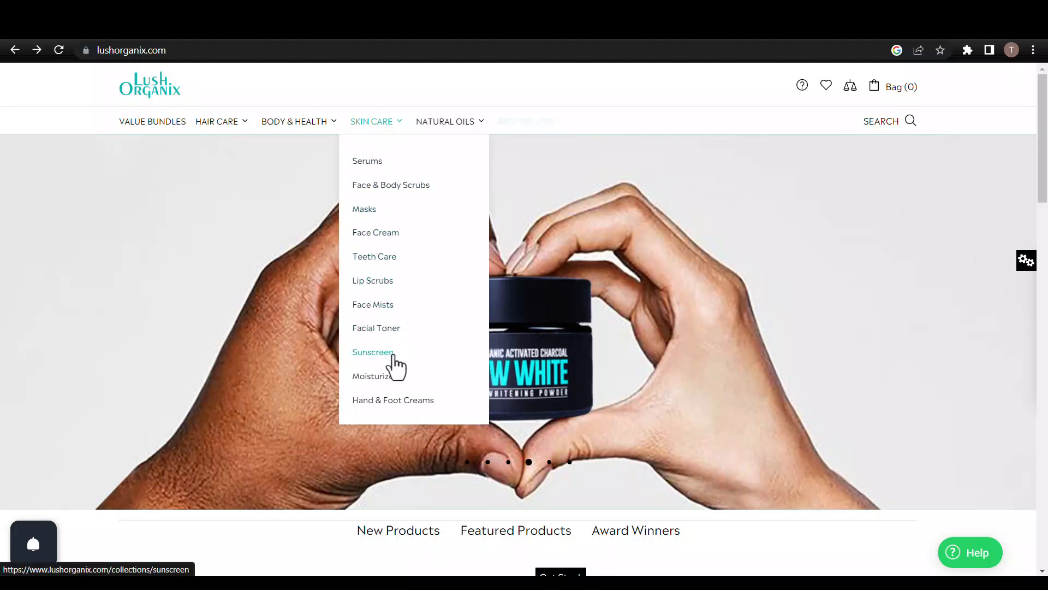
Step: Go to the Sunscreen collection under the Skin Care range
left_click(372, 353)
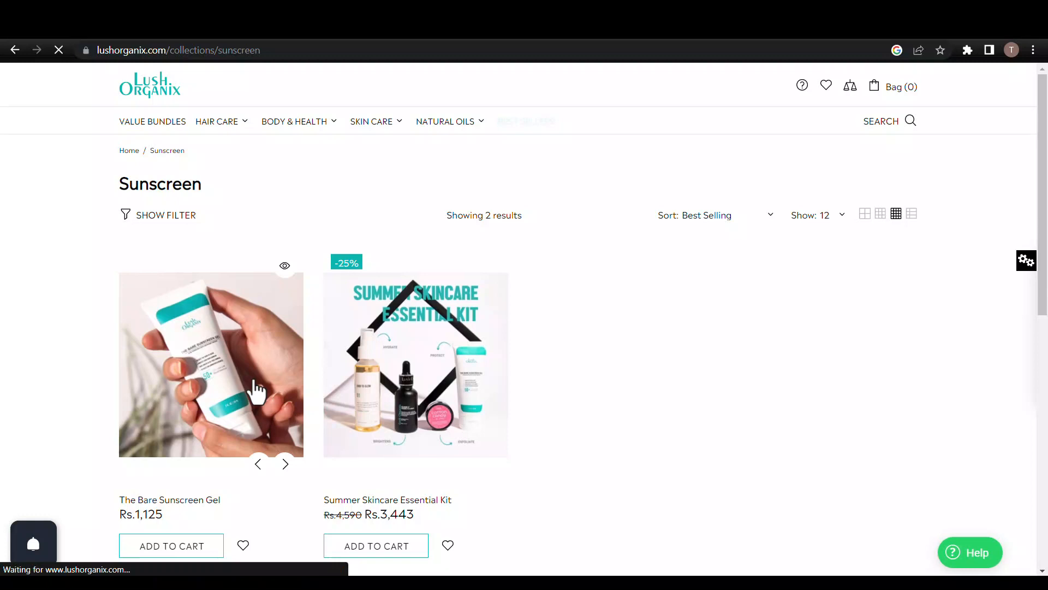
Step: View The Bare Sunscreen Gel page down to its ingredients list showing Zinc Oxide (Nano)
left_click(211, 365)
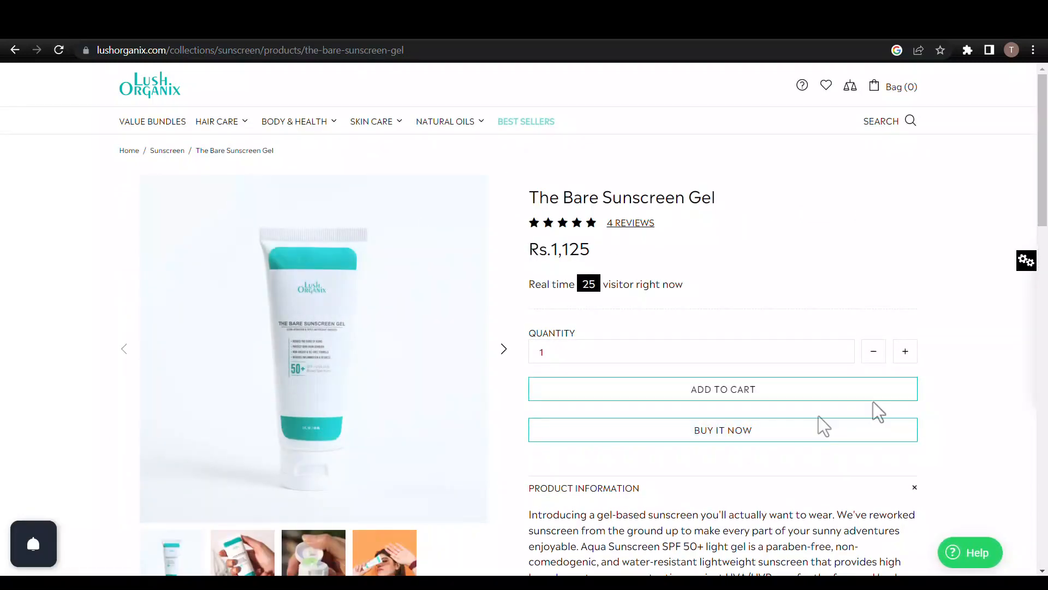
scroll("down", 3)
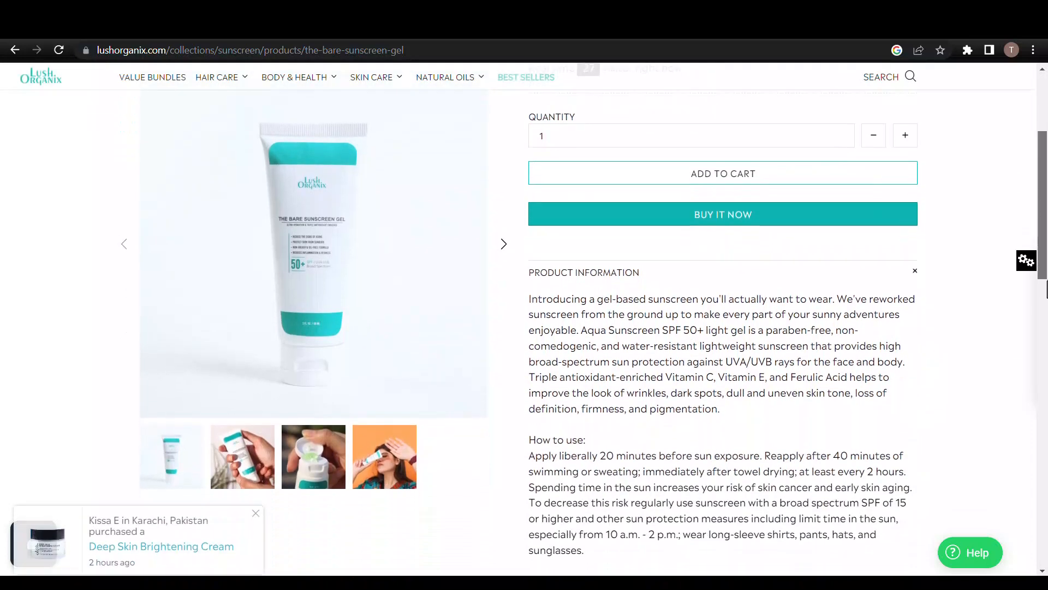
scroll("down", 3)
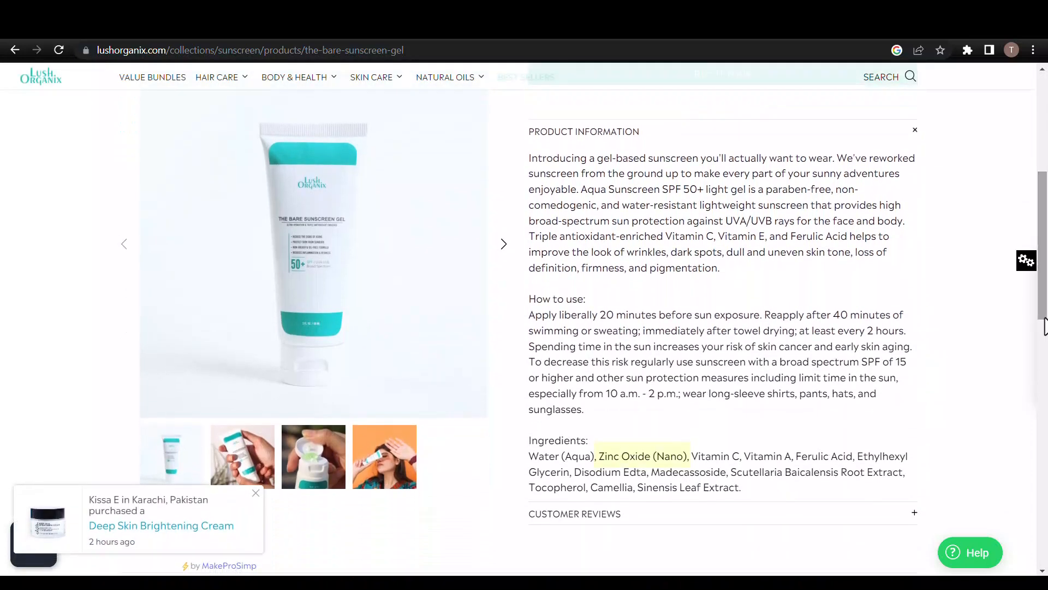